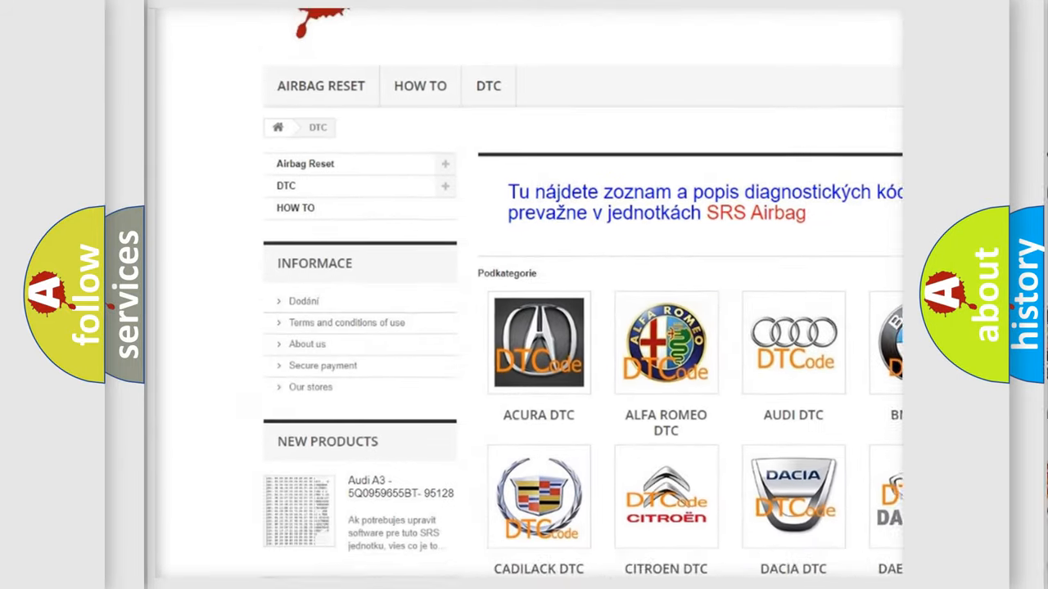
scroll("down", 3)
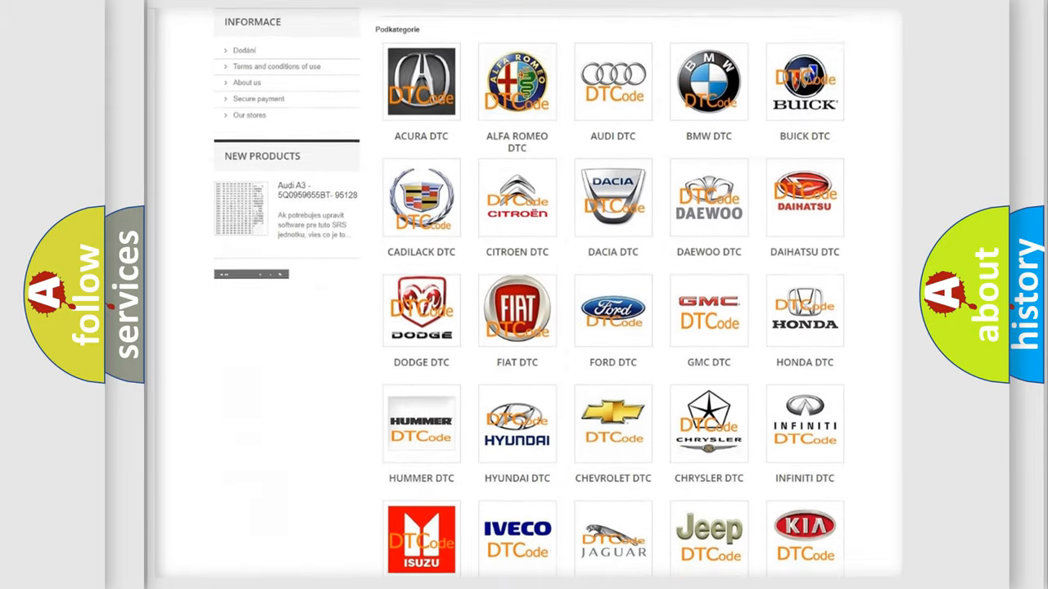
scroll("down", 3)
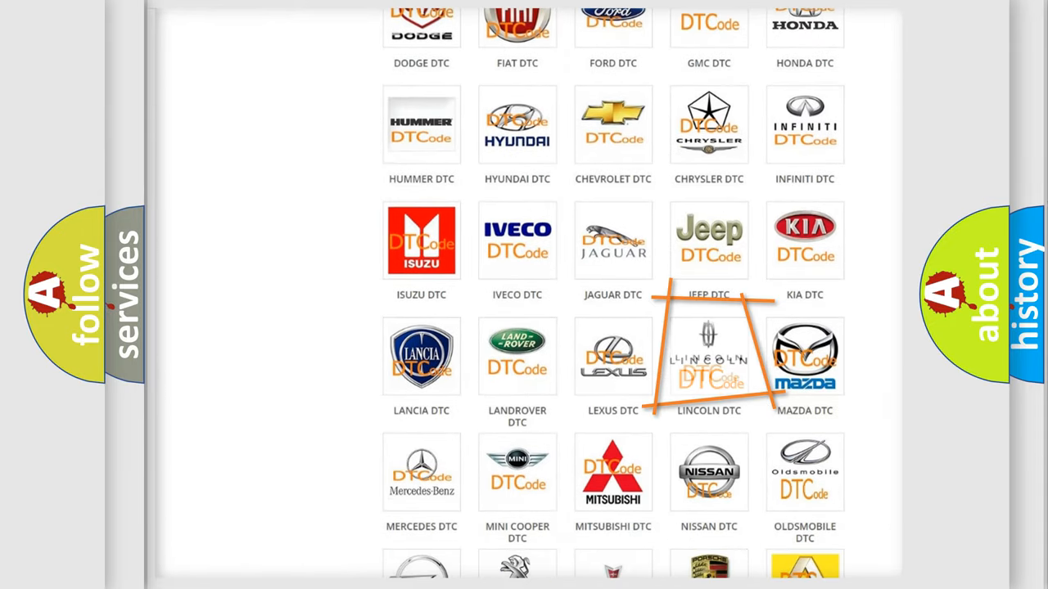